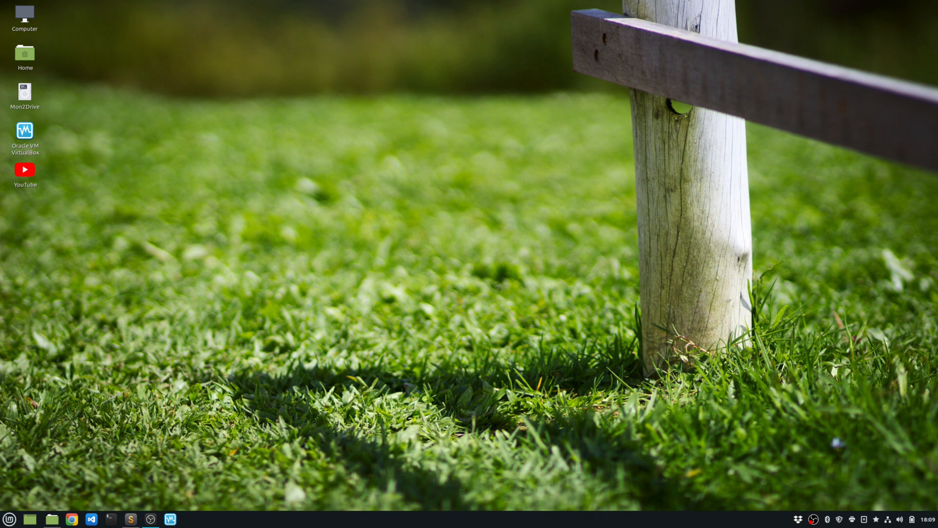
Bring up the CarFinder project and expand the Cars.API and Cars.DAL folders in the Explorer
left_click(90, 519)
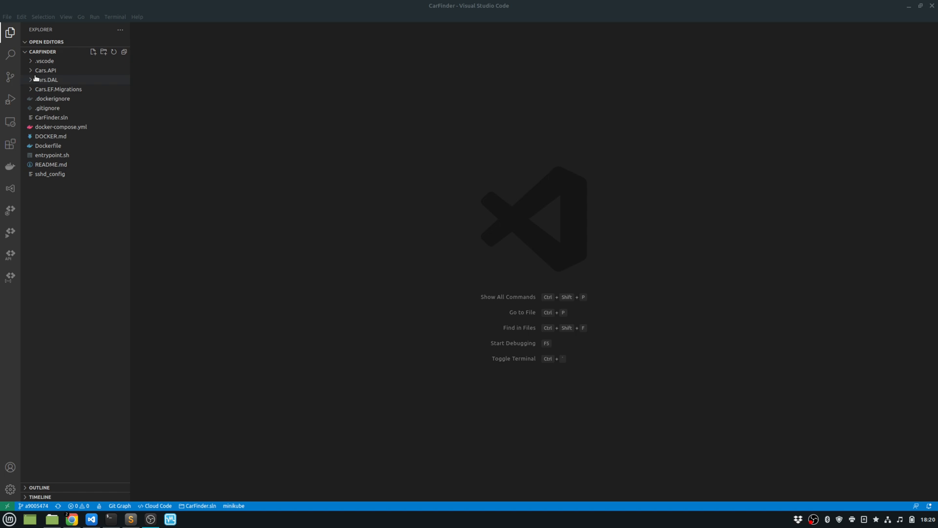
left_click(46, 70)
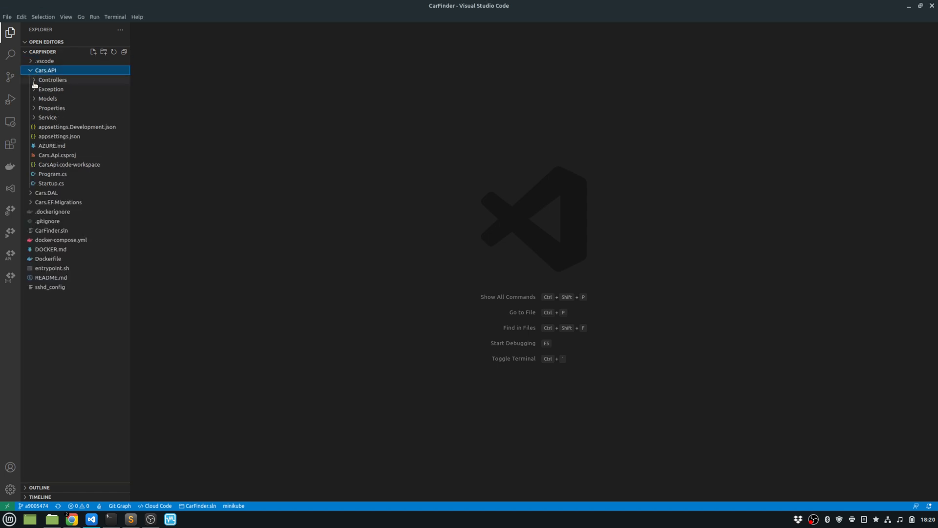
left_click(47, 192)
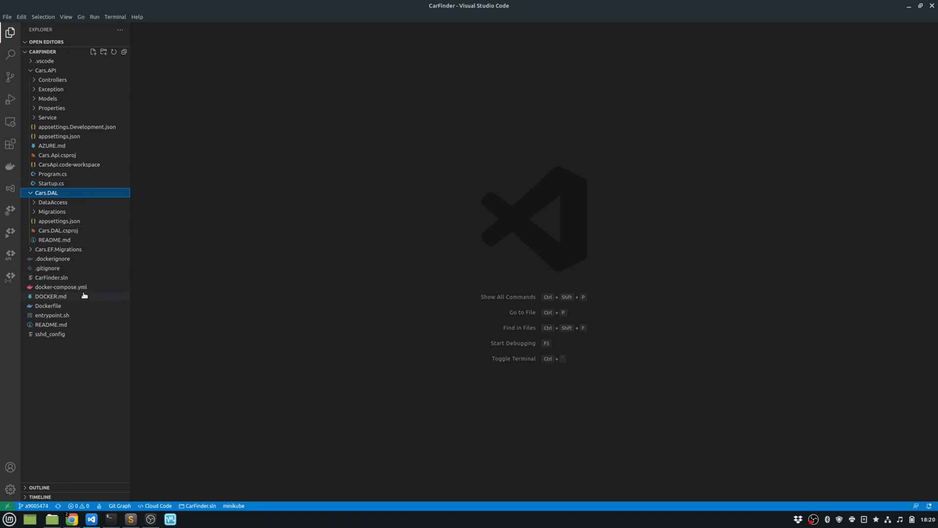
mouse_move(1, 322)
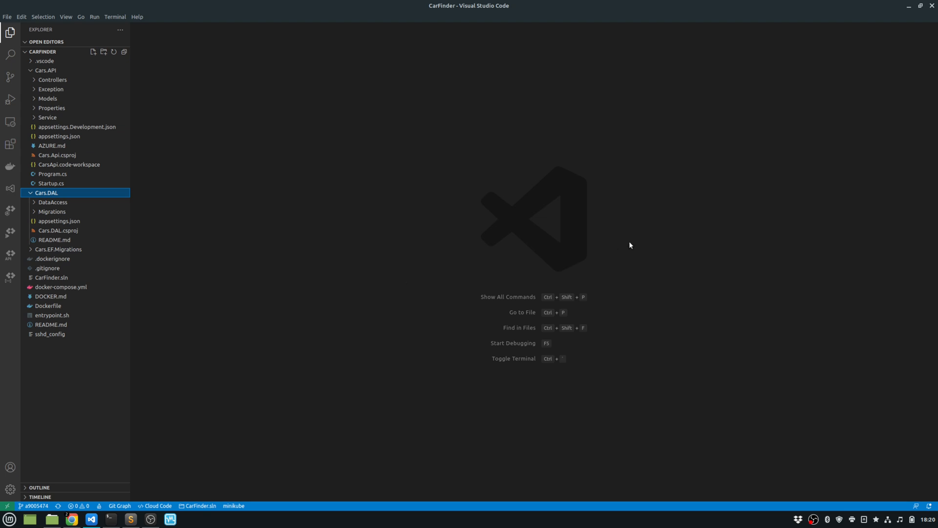
mouse_move(652, 248)
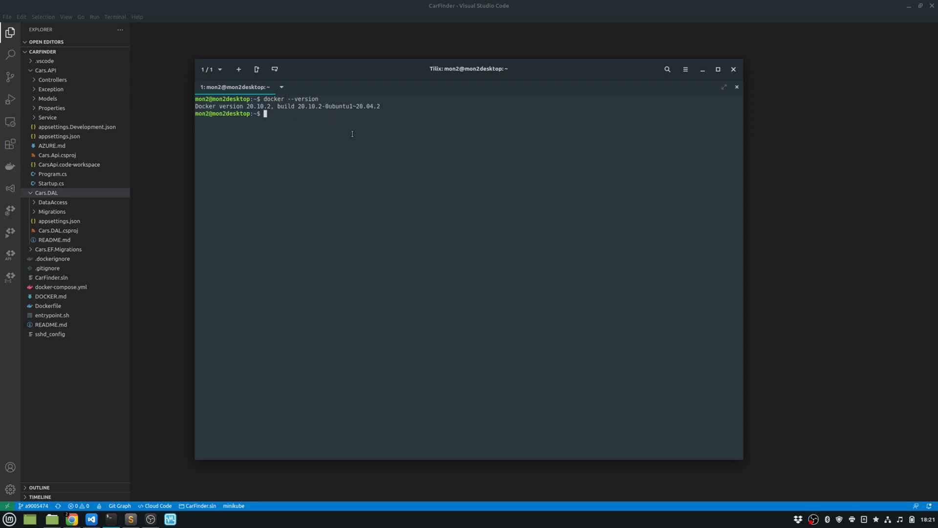
mouse_move(390, 206)
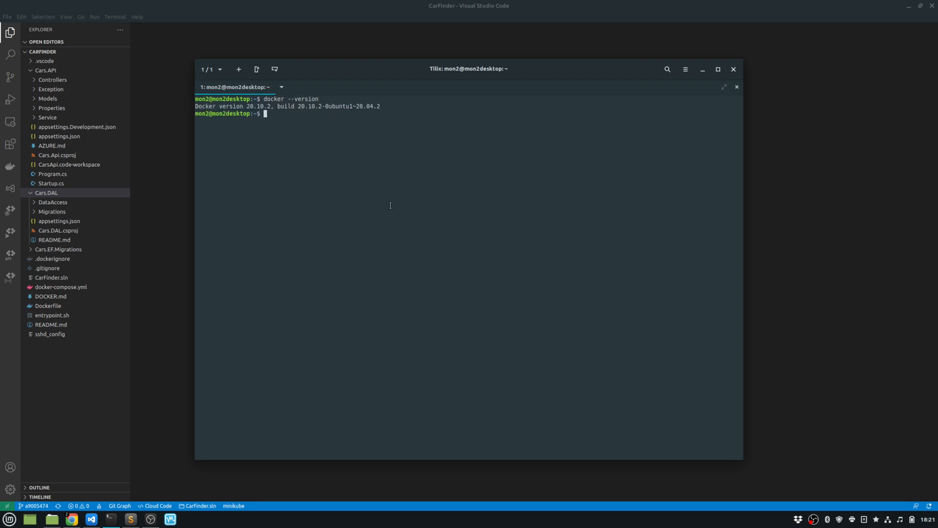
Run docker --version in the Tilix terminal to confirm Docker 20.10.2 is installed
type("docker --version")
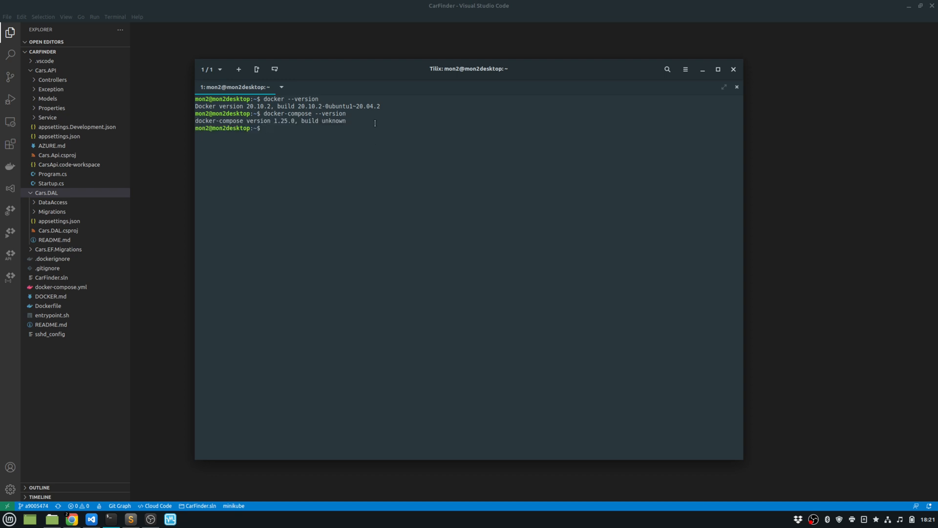
mouse_move(279, 160)
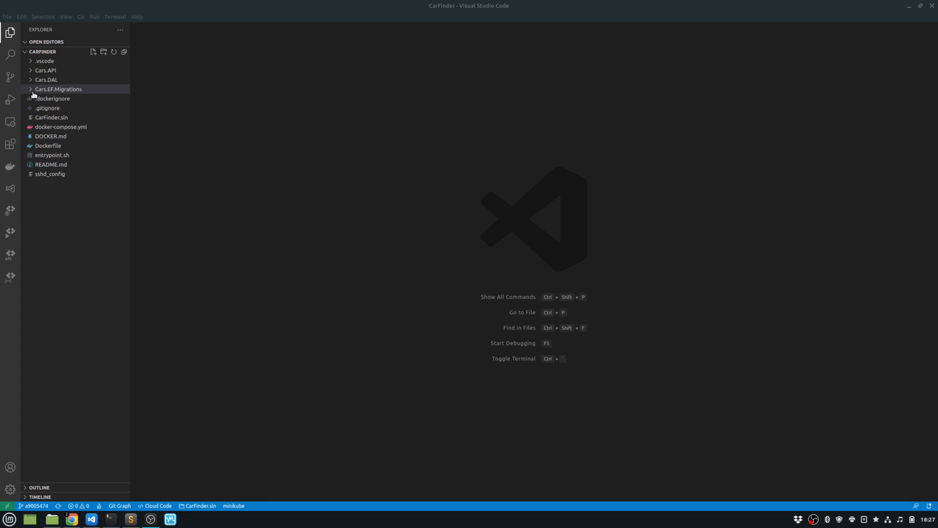
mouse_move(59, 89)
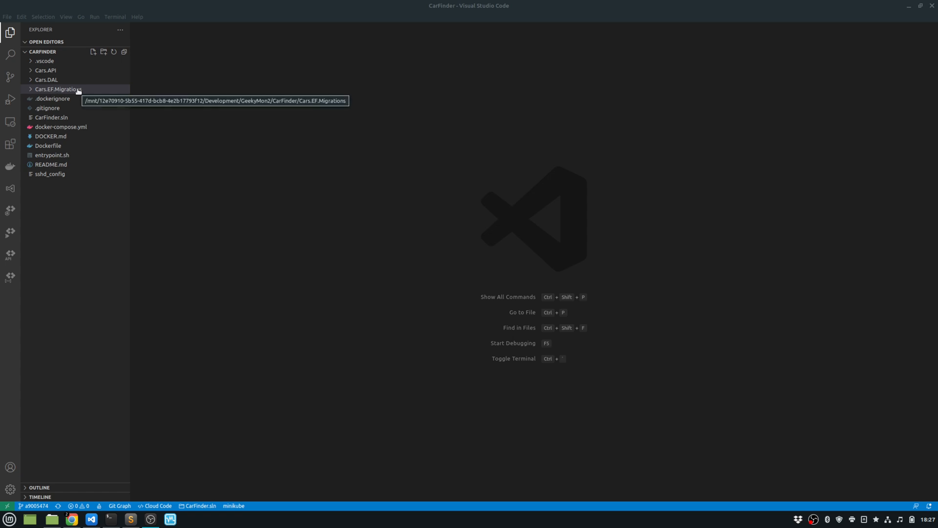
Expand the Cars.EF.Migrations project folder in the Explorer
left_click(58, 89)
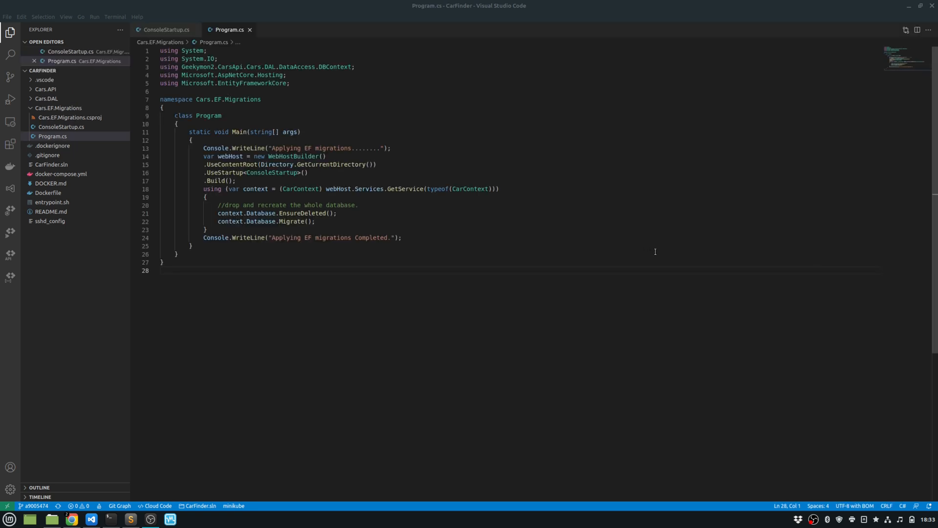
mouse_move(328, 177)
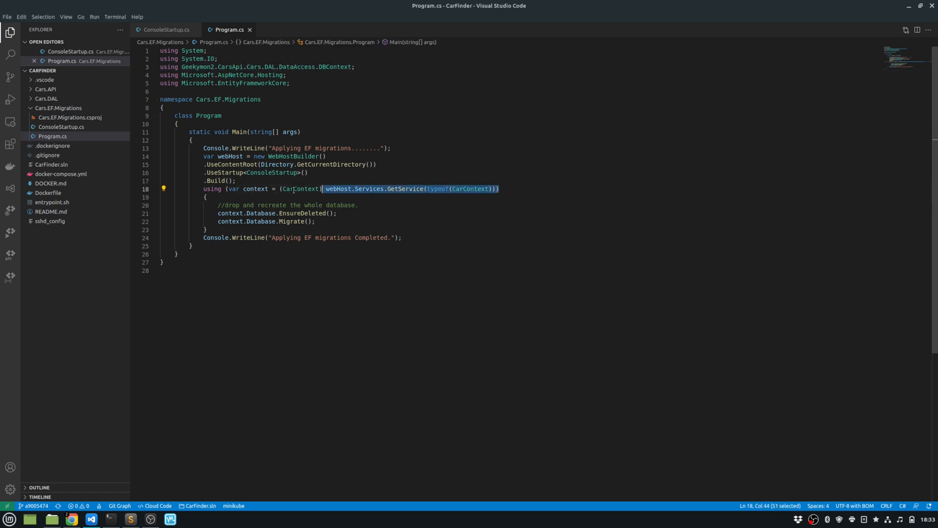
left_click(268, 204)
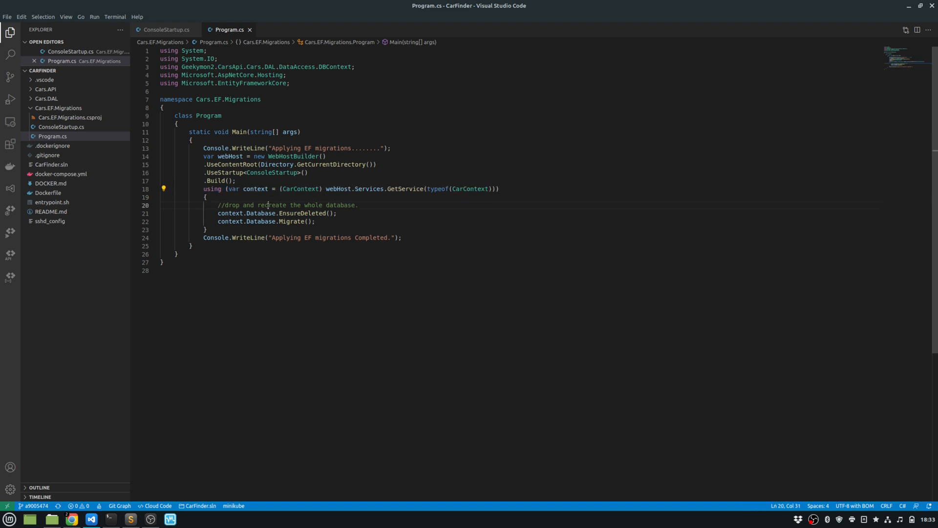
double_click(302, 215)
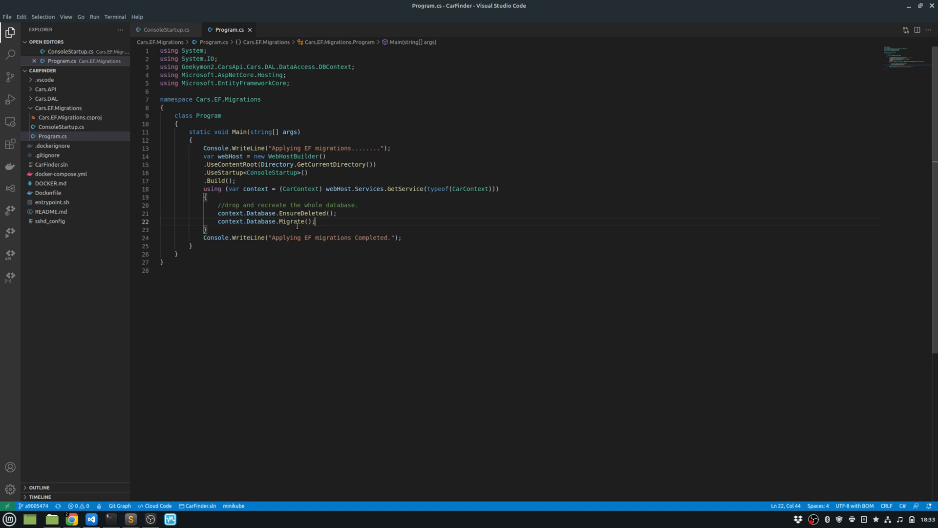
double_click(291, 222)
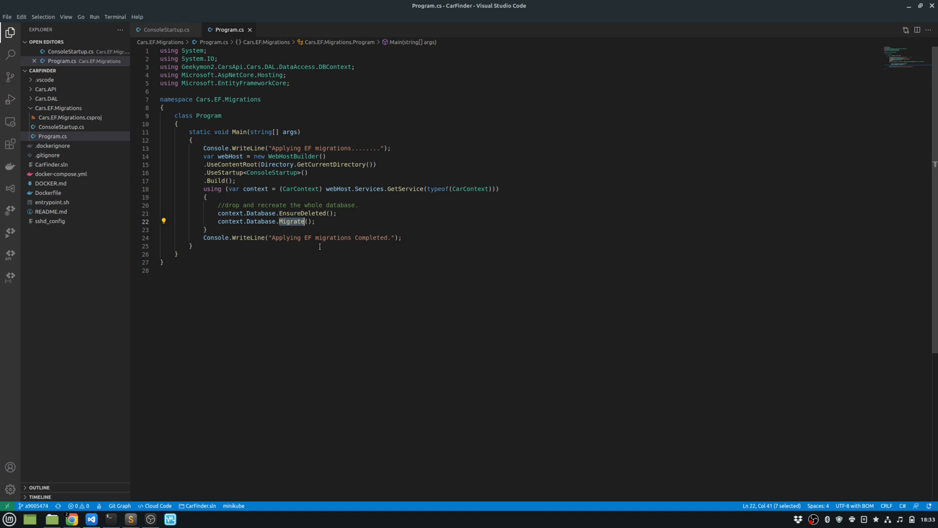
mouse_move(877, 312)
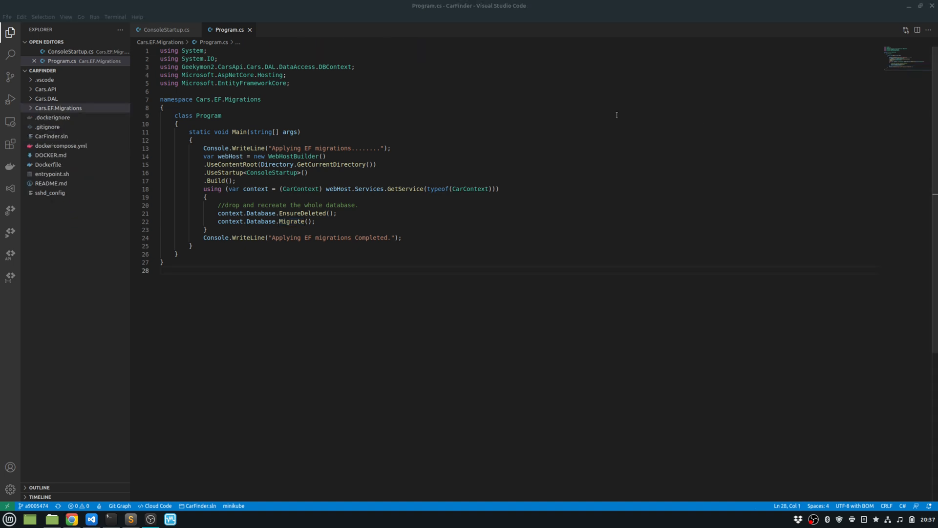
mouse_move(215, 237)
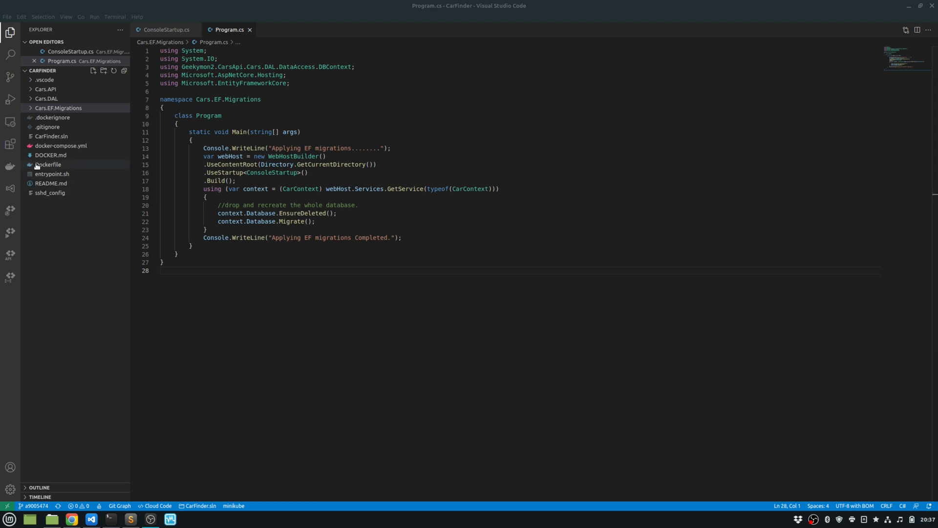
left_click(48, 164)
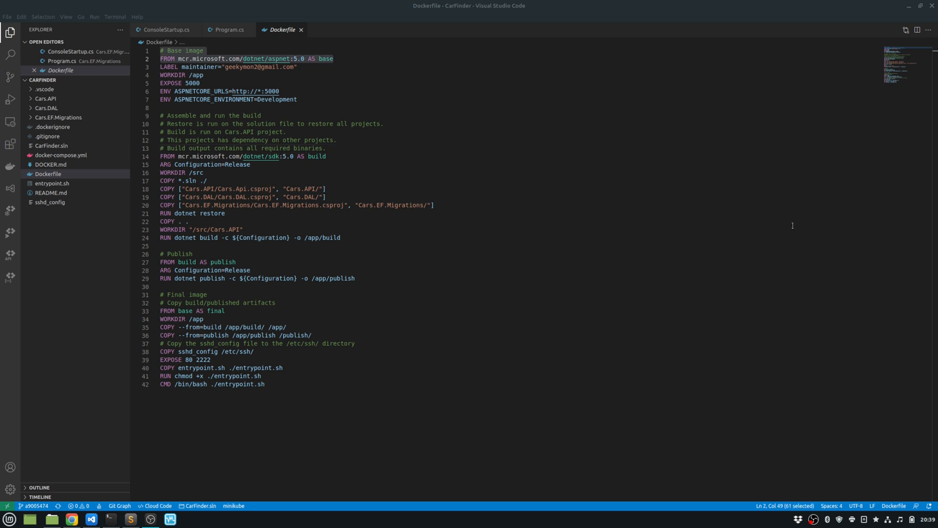
left_click(167, 50)
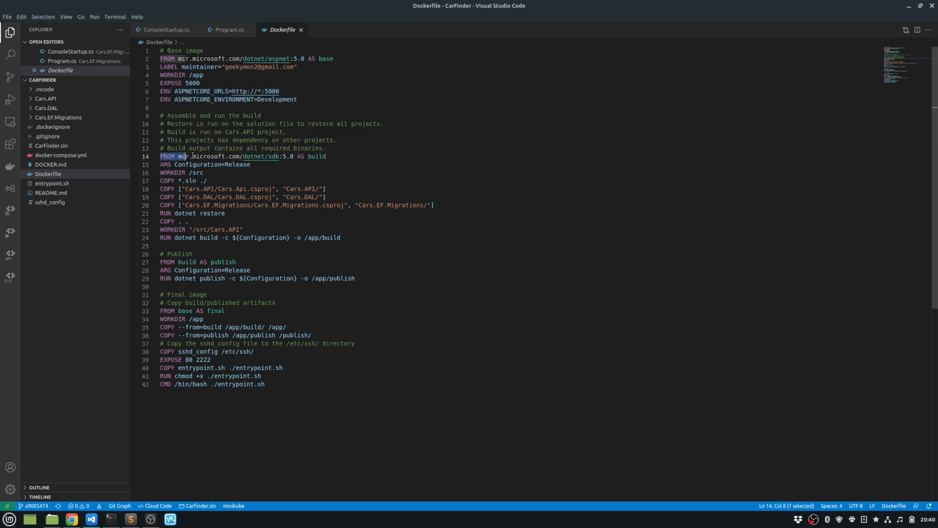
left_click(349, 159)
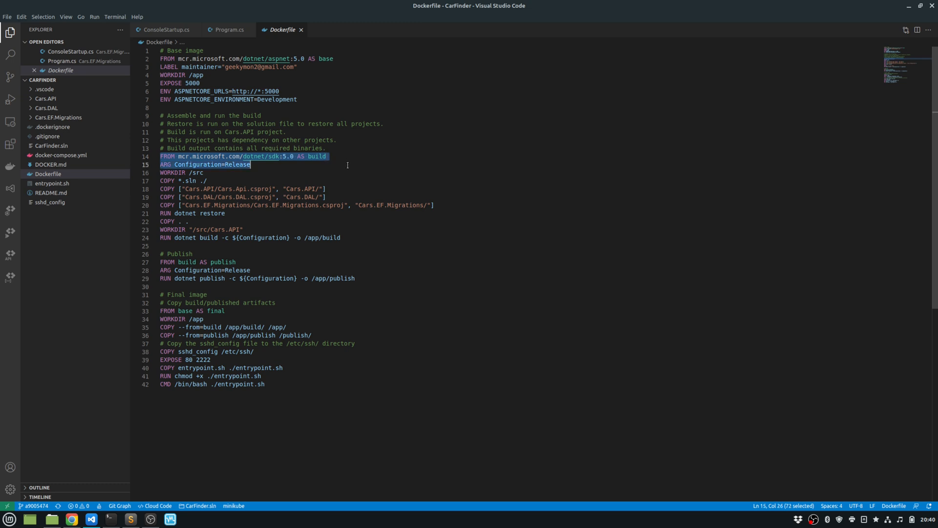
mouse_move(206, 164)
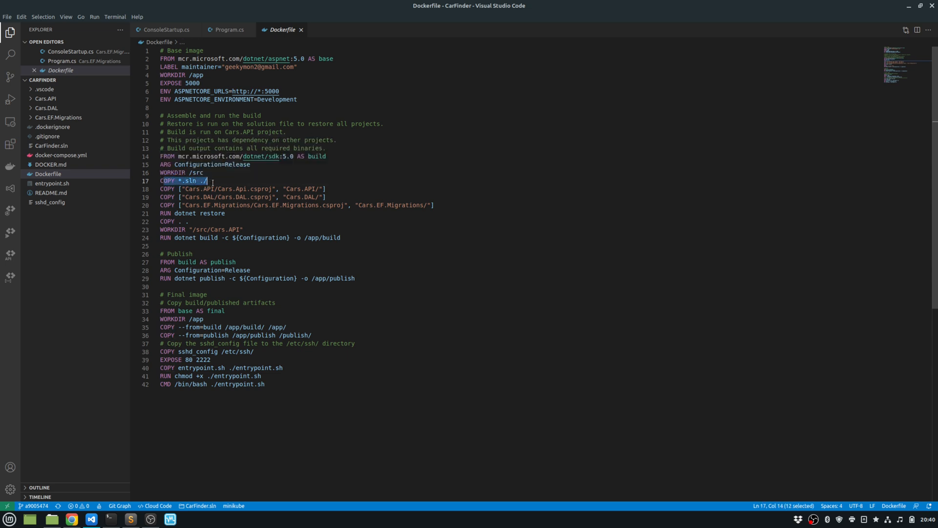
mouse_move(167, 181)
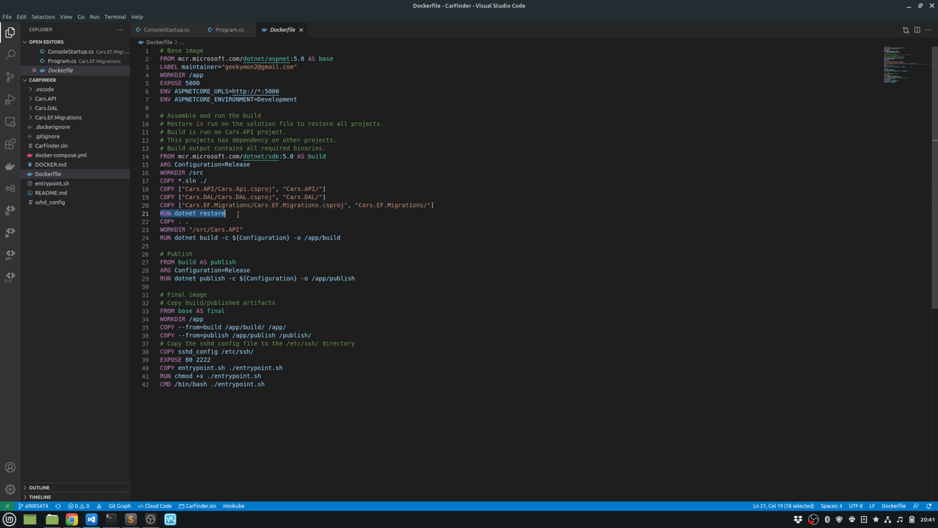
mouse_move(287, 251)
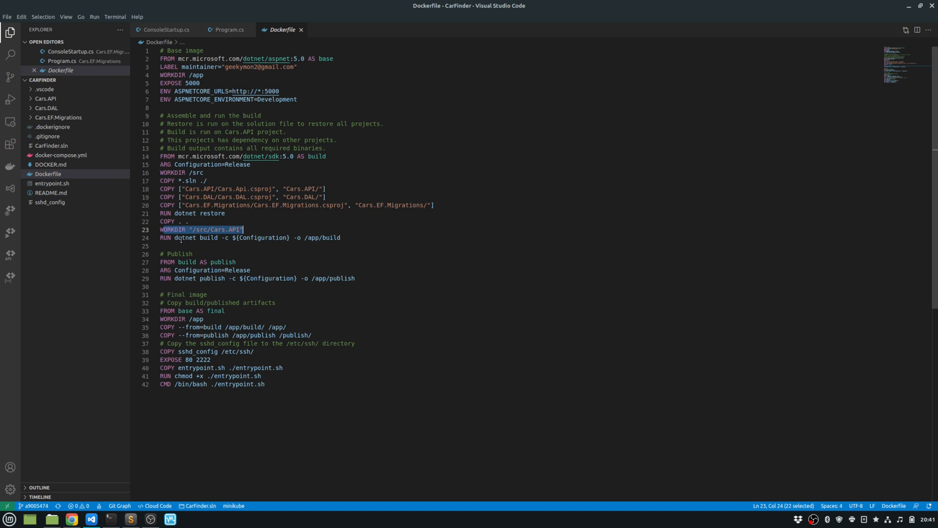
left_click(211, 238)
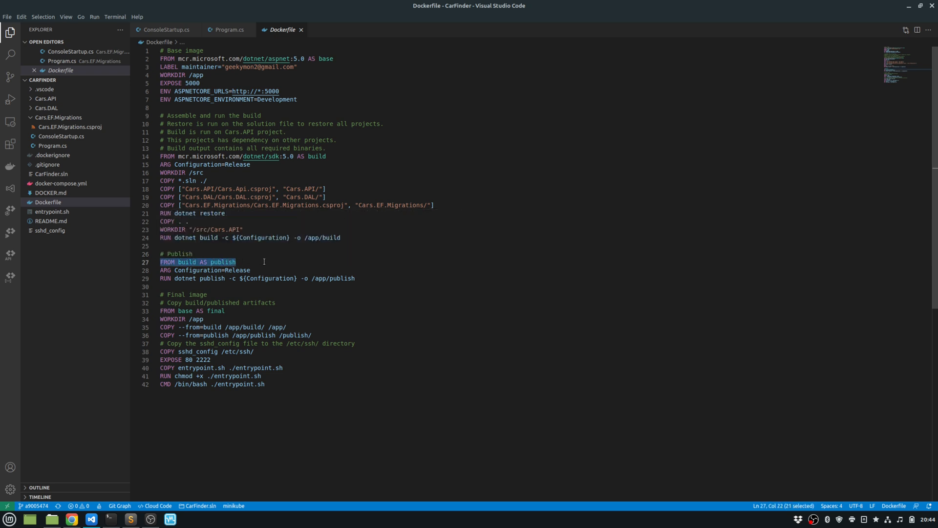
left_click(190, 270)
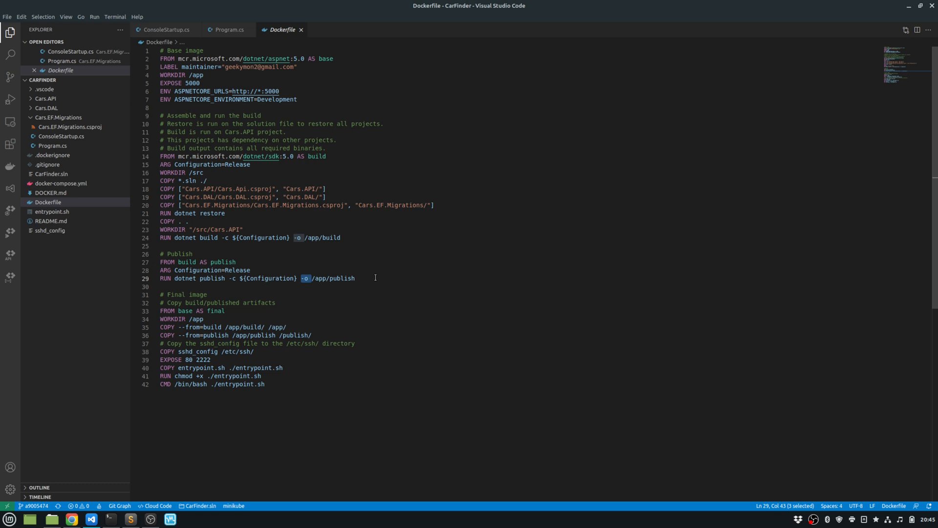
double_click(244, 383)
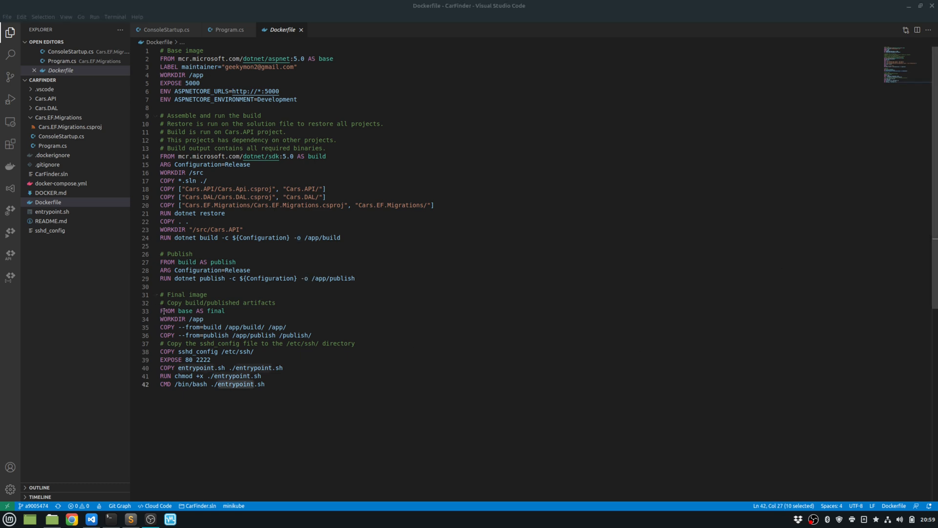
triple_click(192, 310)
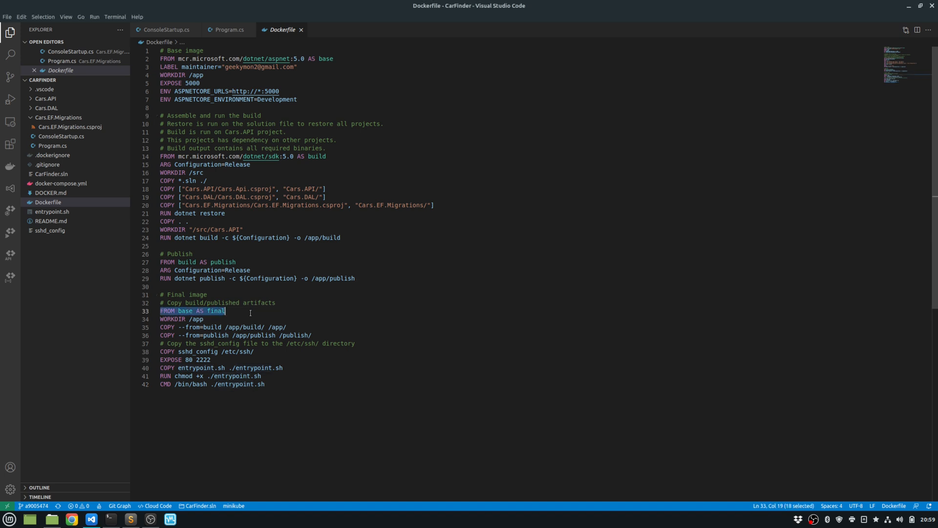
mouse_move(174, 319)
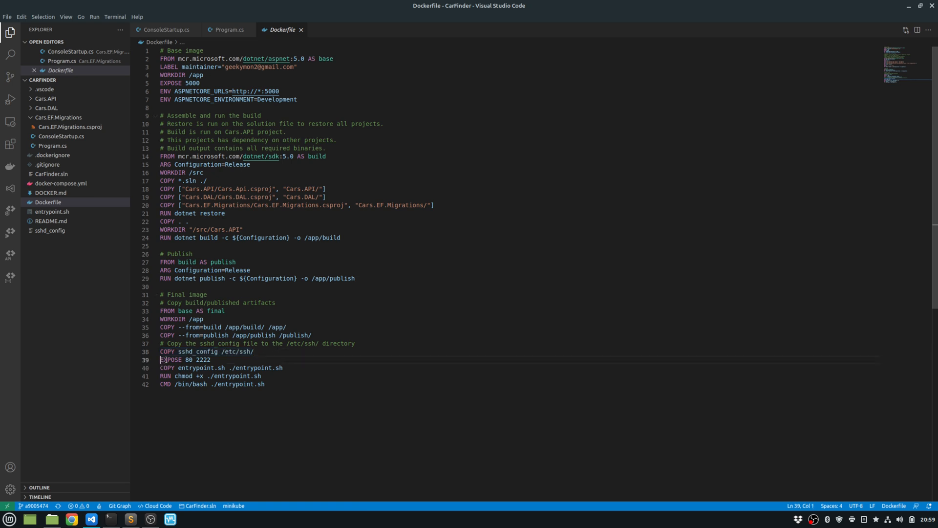
left_click_drag(159, 359, 210, 359)
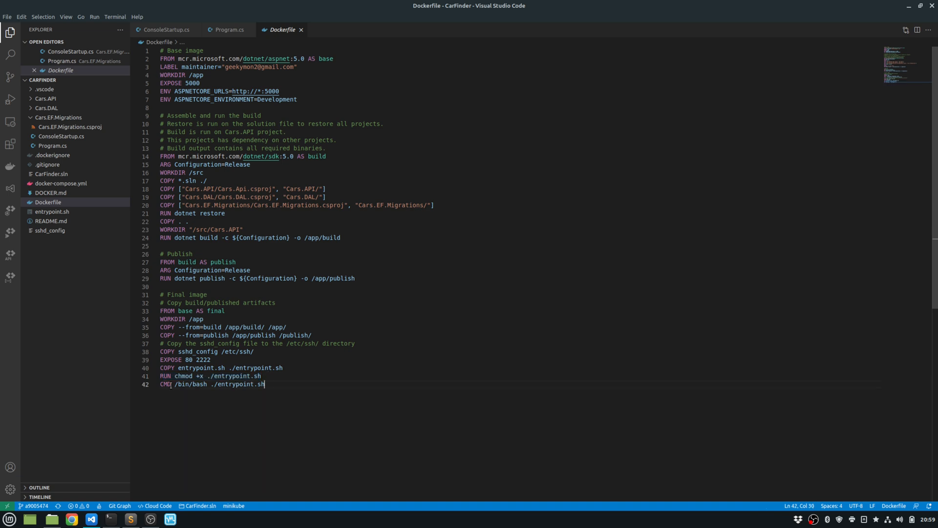
left_click_drag(264, 384, 160, 383)
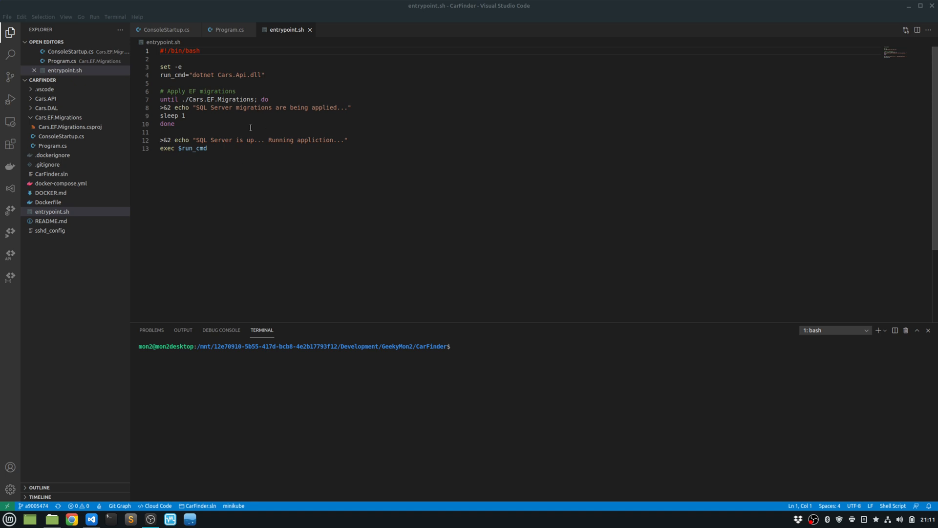
Walk through entrypoint.sh, highlighting the migrations comment and the loop waiting for EF migrations
left_click_drag(160, 67, 265, 75)
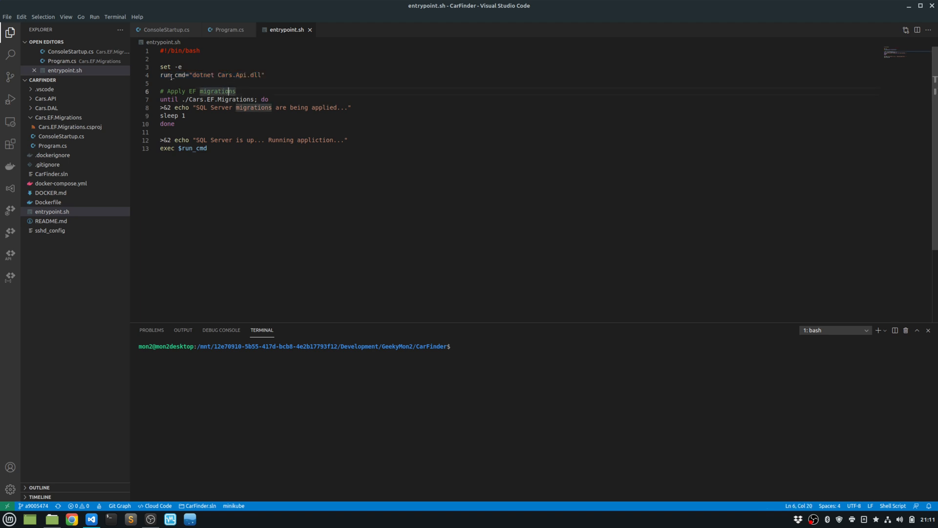
double_click(171, 76)
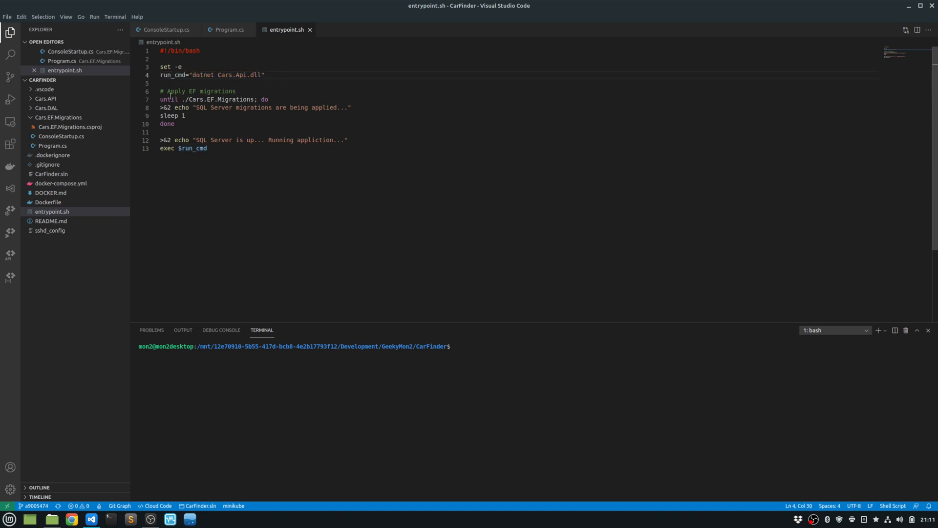
left_click_drag(159, 99, 201, 99)
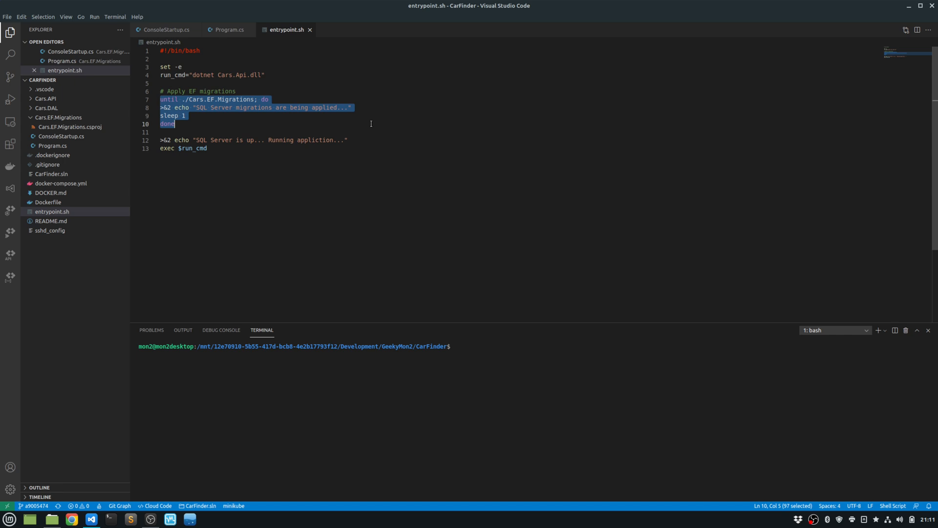
left_click(175, 108)
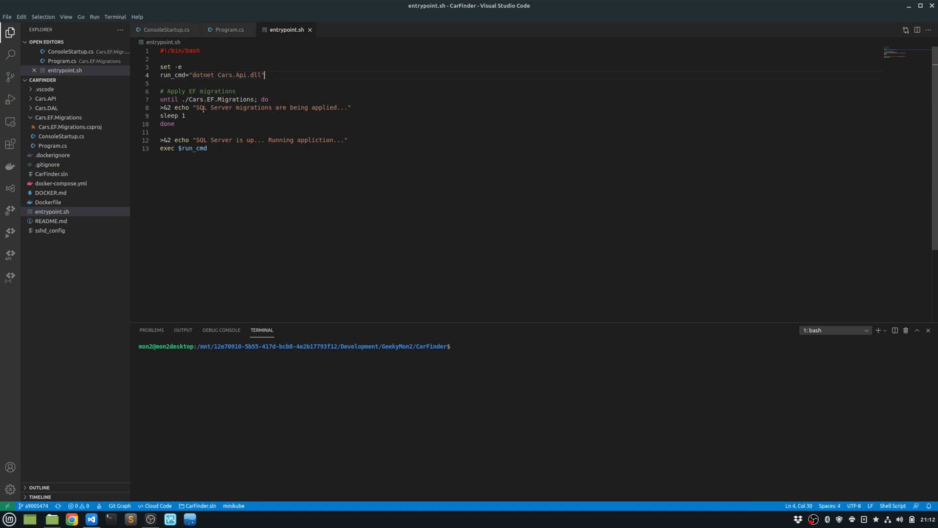
left_click_drag(189, 100, 259, 99)
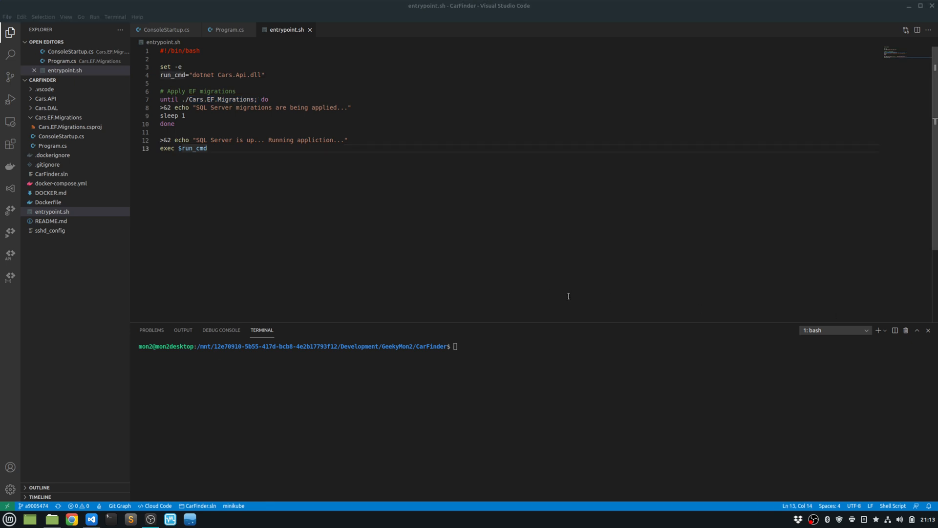
mouse_move(516, 412)
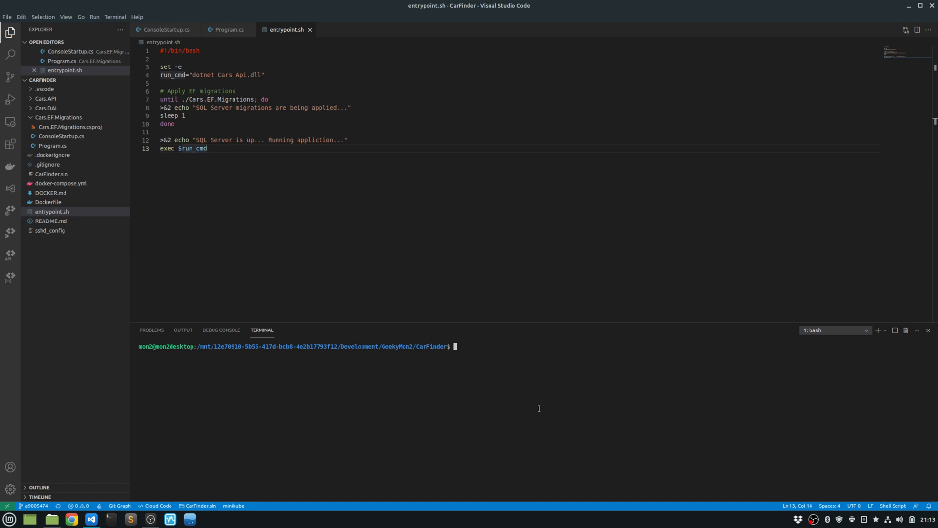
Run docker build . in the integrated terminal and highlight the successful build output
type("docker")
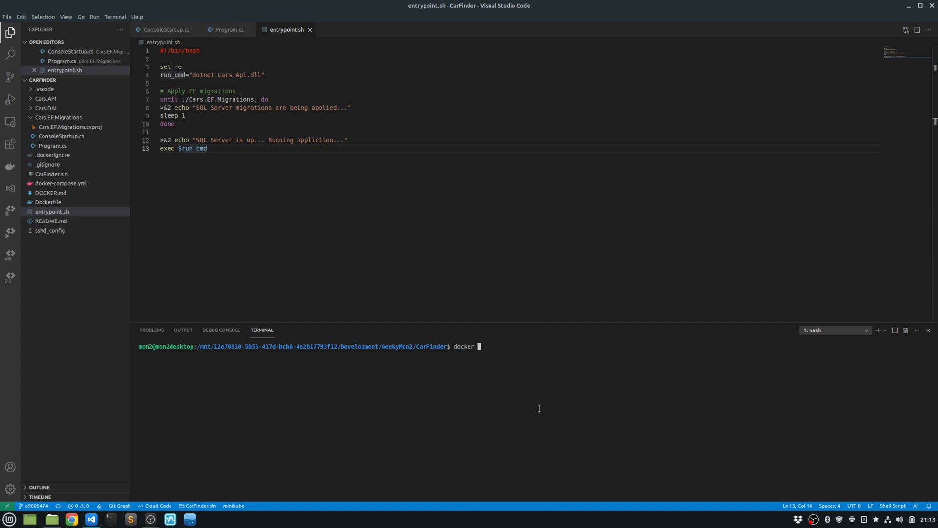
type("build")
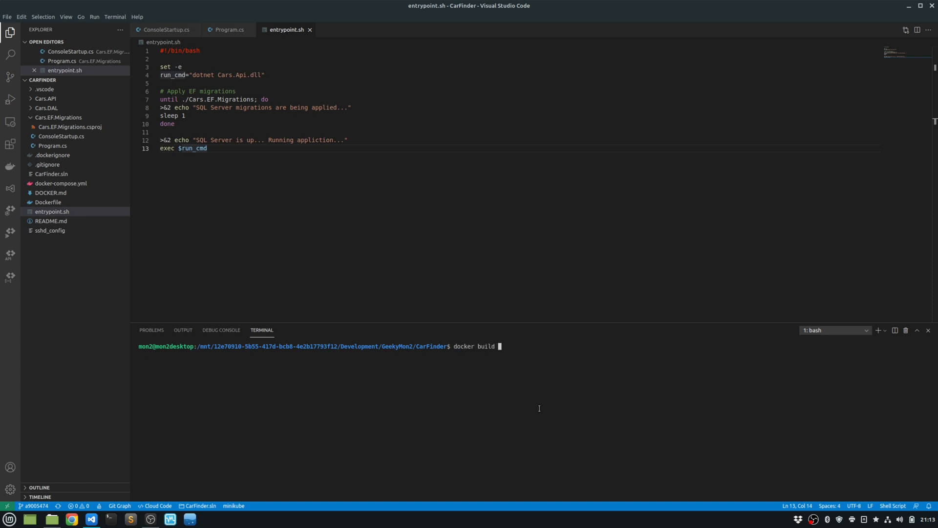
type(".")
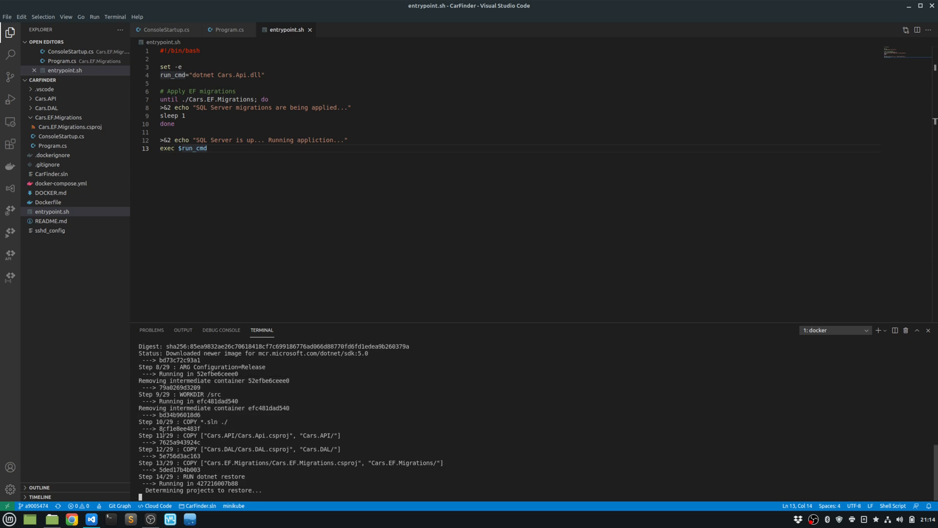
double_click(215, 476)
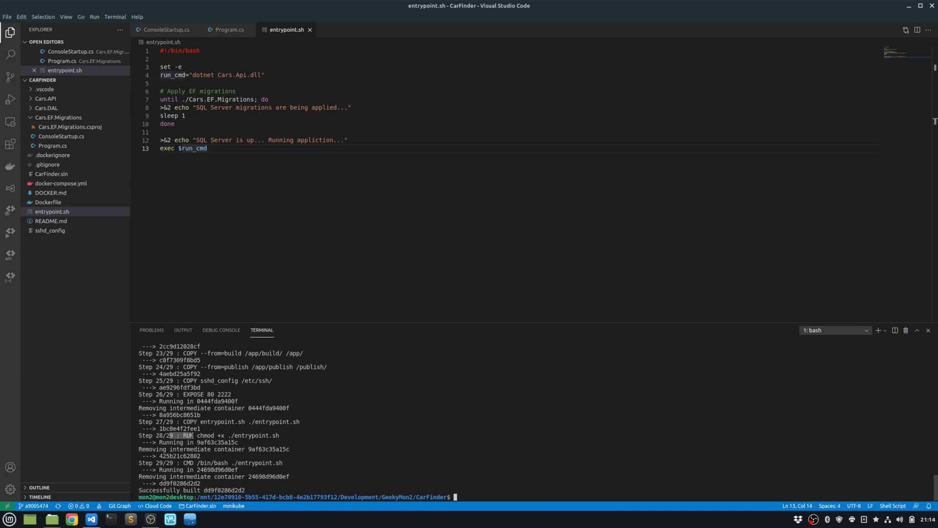
left_click_drag(201, 435, 310, 467)
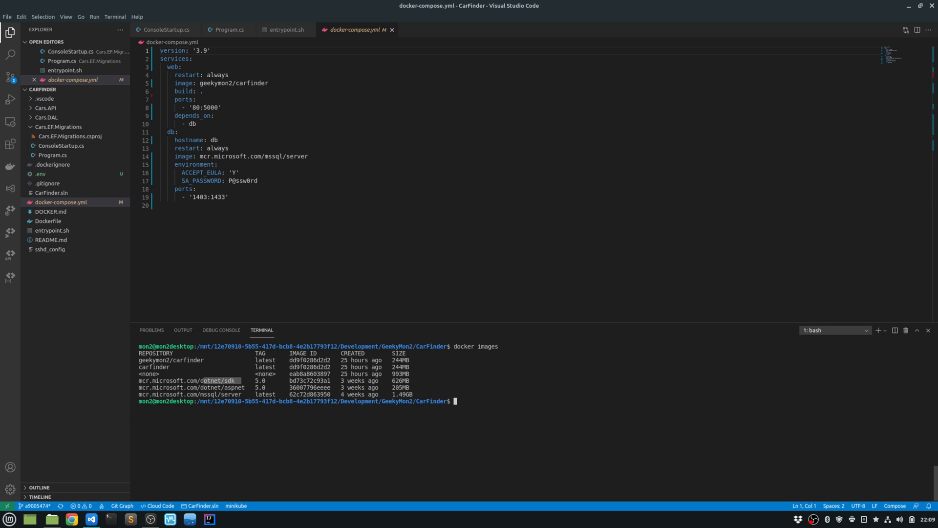
Switch the editor back to the entrypoint.sh script
left_click(285, 30)
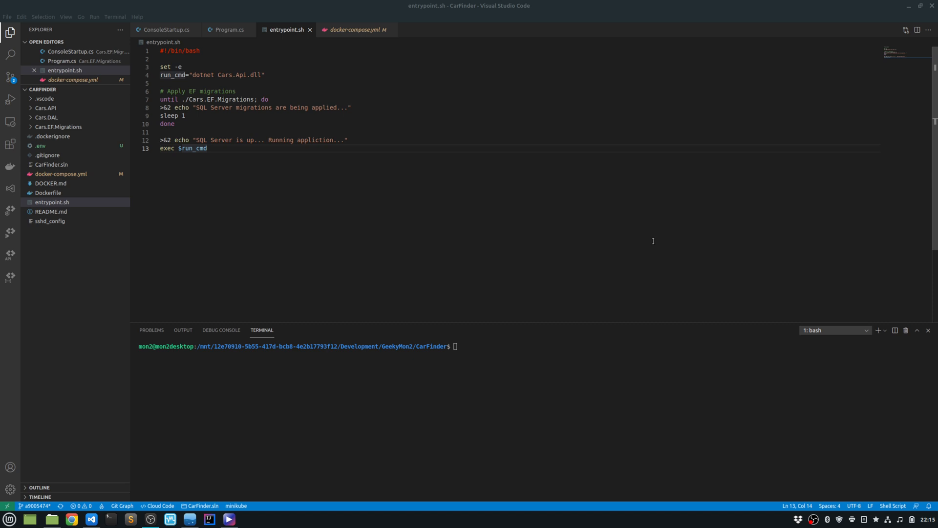
mouse_move(234, 372)
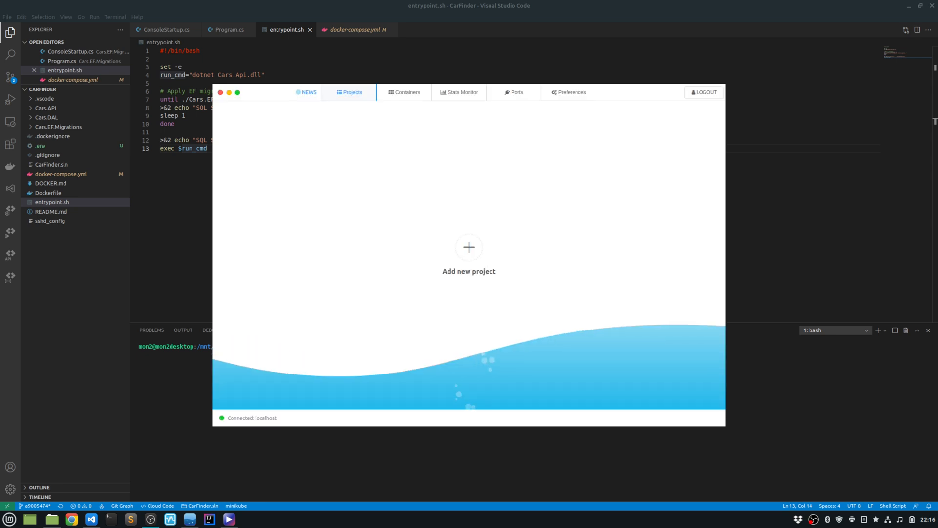
mouse_move(436, 174)
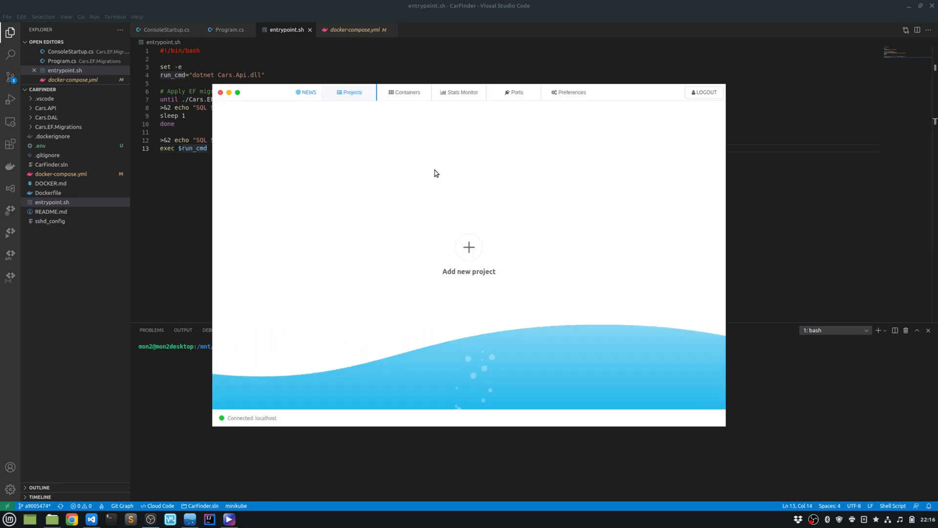
mouse_move(429, 148)
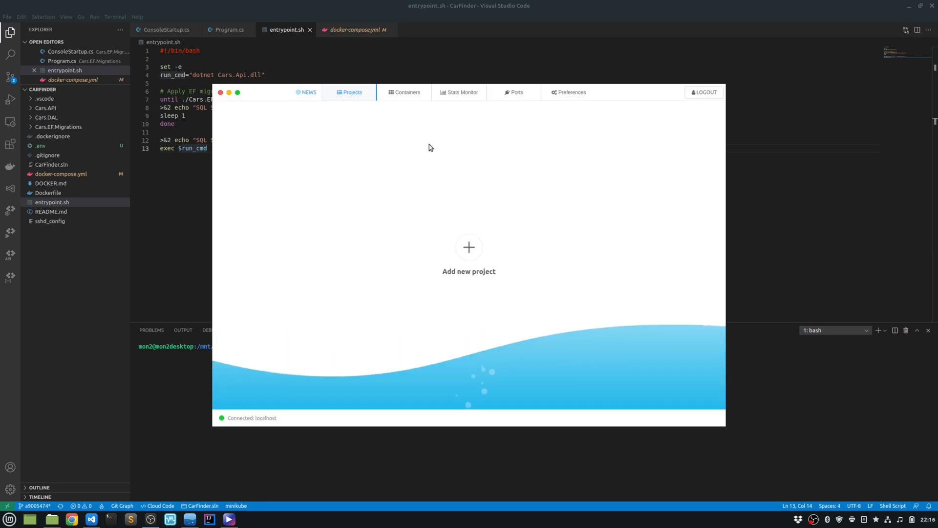
Show the Containers tab on localhost, listing no containers found
left_click(407, 92)
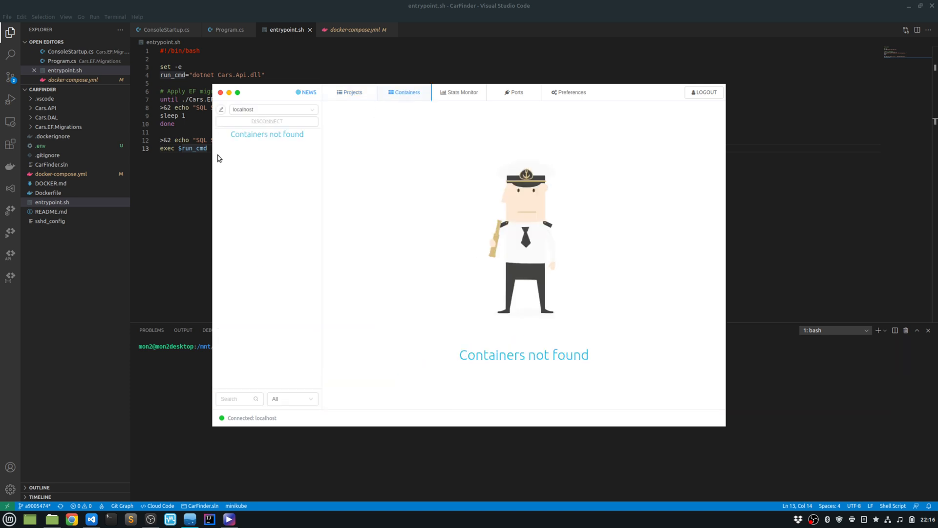
mouse_move(227, 156)
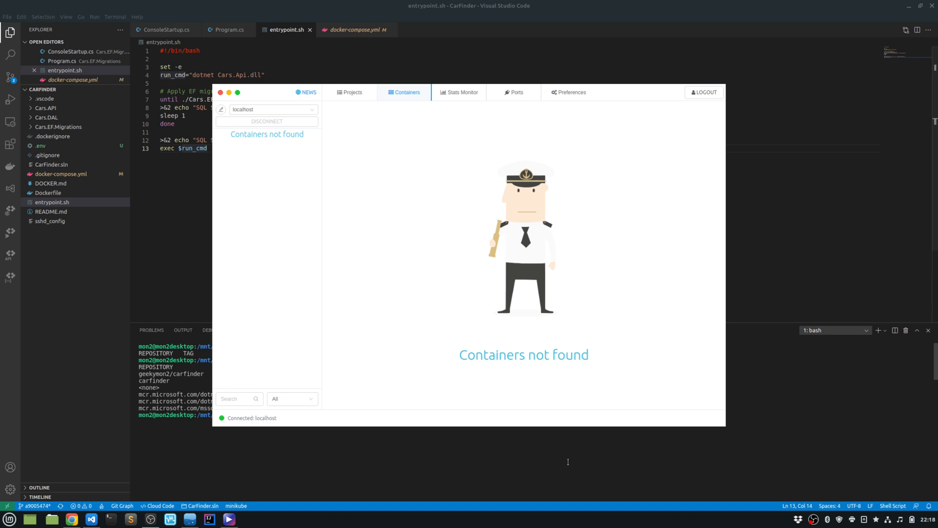
mouse_move(410, 428)
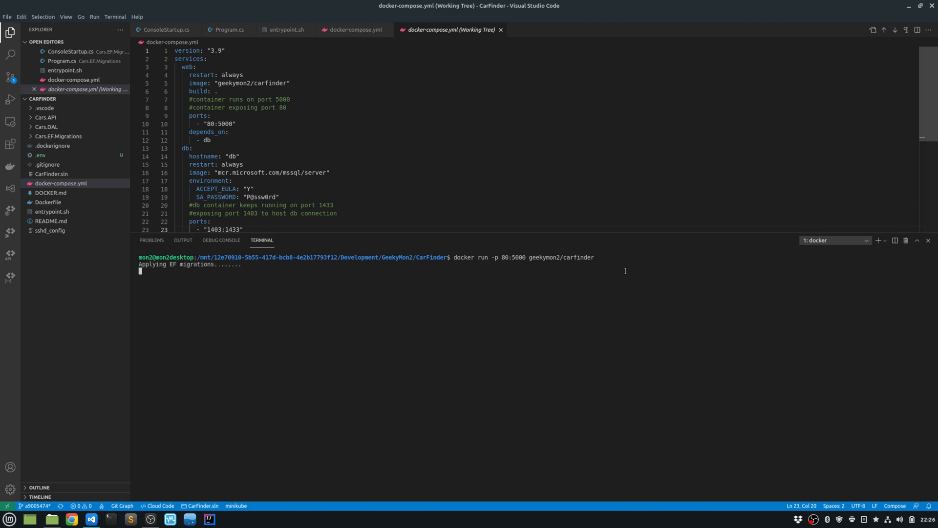
mouse_move(632, 284)
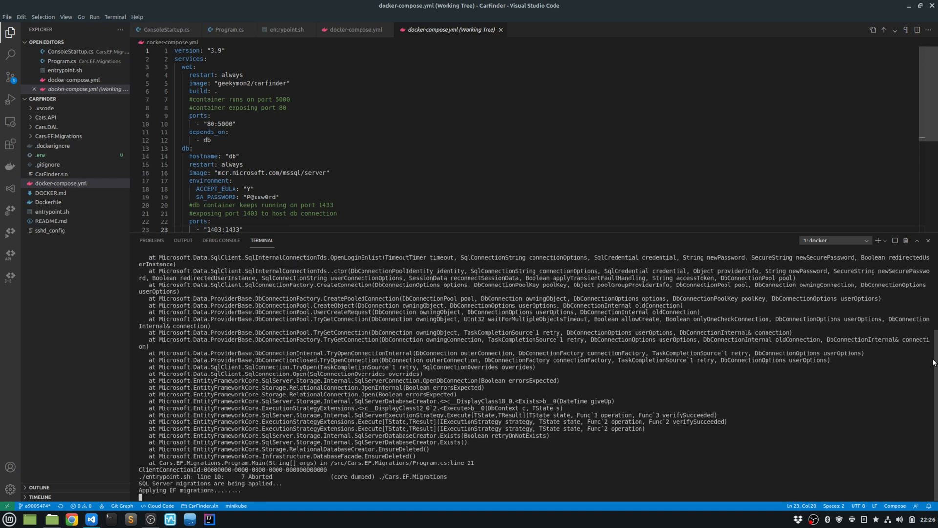
Scroll the terminal to read the SqlException stack trace from the failed migrations
scroll("down", 3)
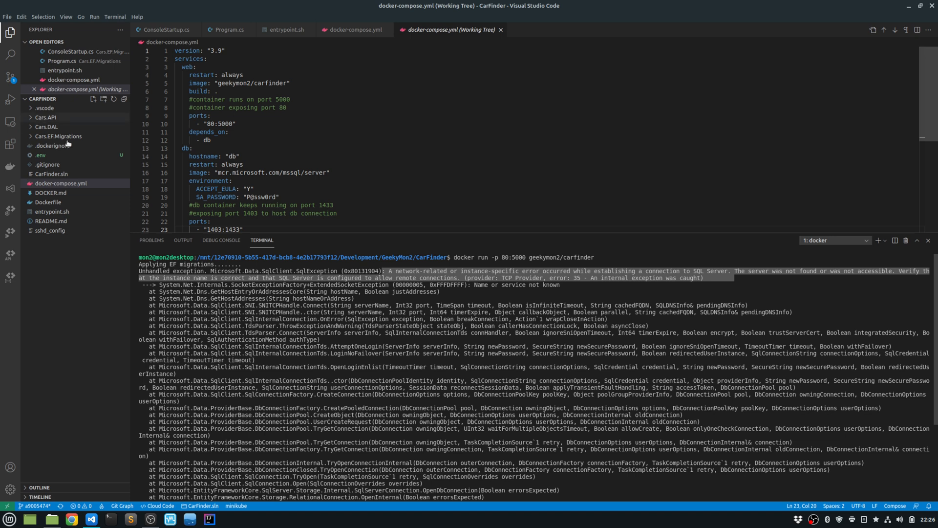
mouse_move(58, 136)
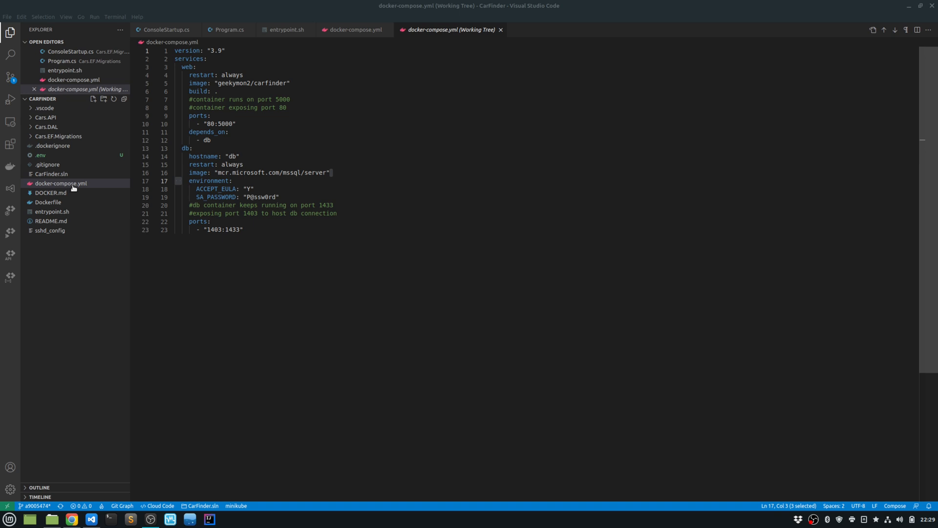
mouse_move(47, 202)
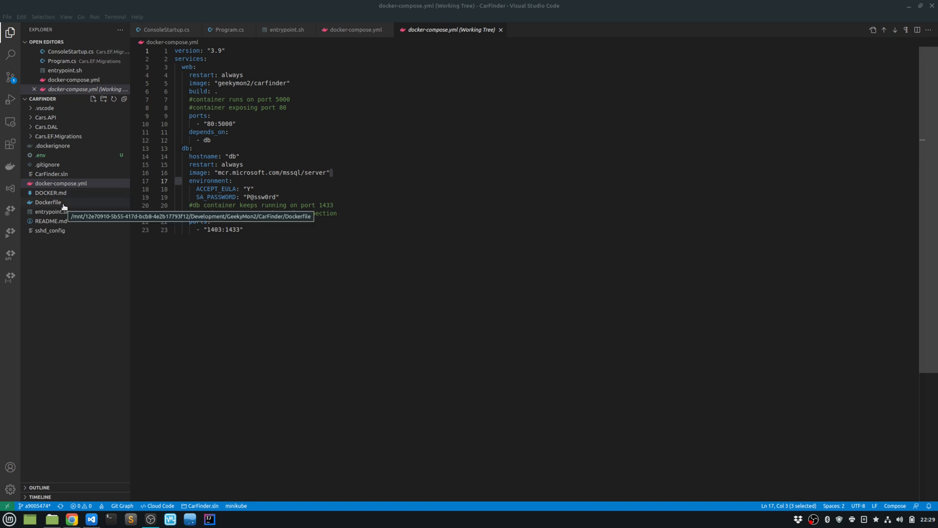
mouse_move(60, 182)
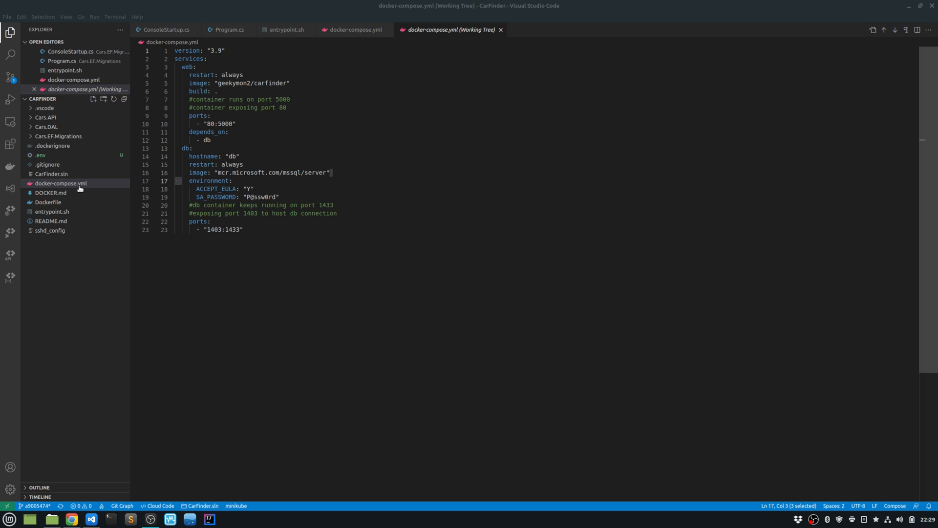
Review the db service in docker-compose.yml, highlighting the SQL Server image, ACCEPT_EULA Y and SA_PASSWORD
left_click(353, 30)
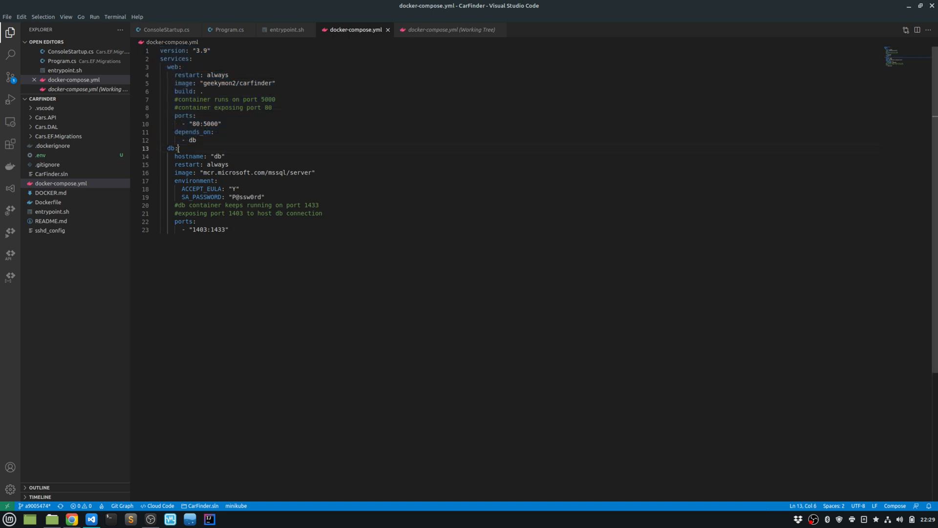
left_click(246, 196)
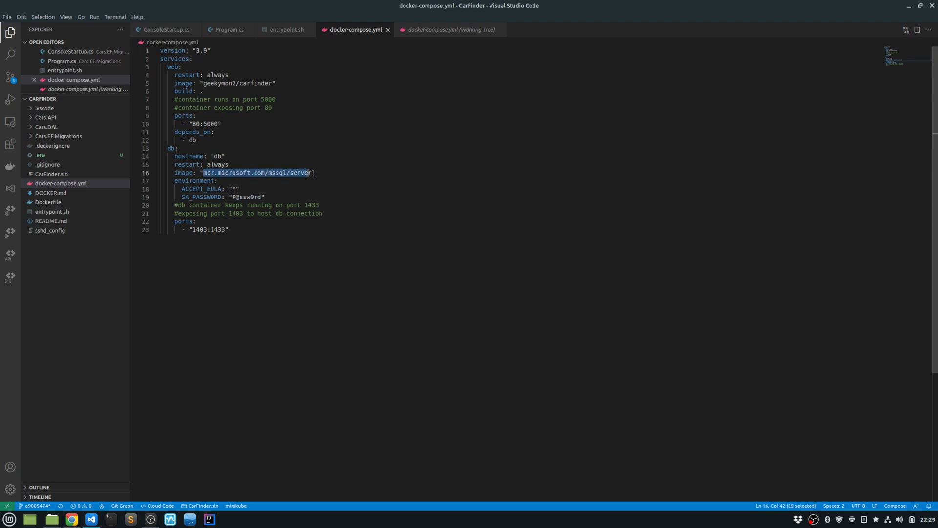
key("shift+Right")
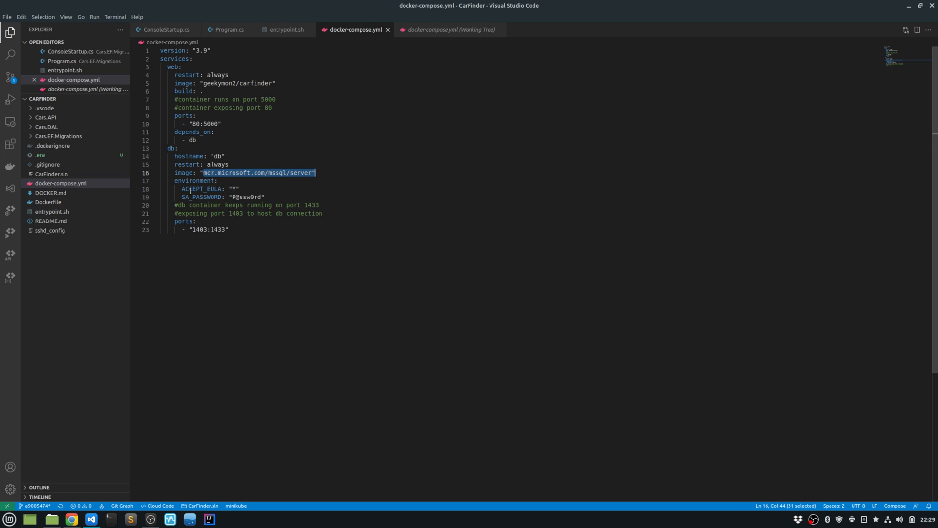
left_click(192, 189)
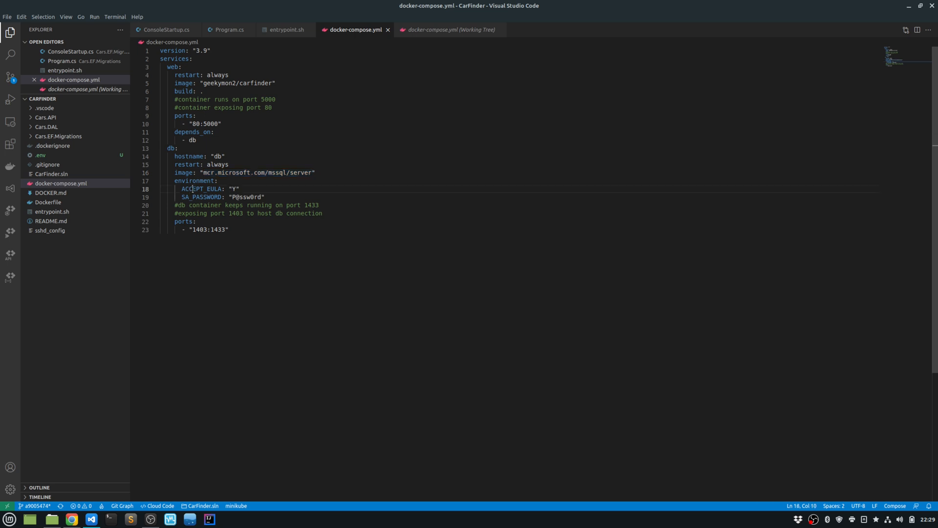
double_click(202, 189)
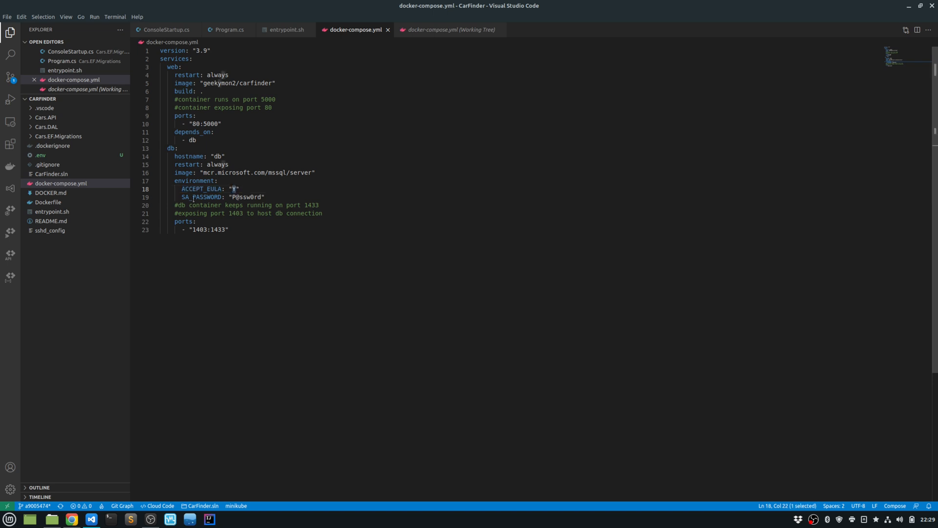
double_click(203, 196)
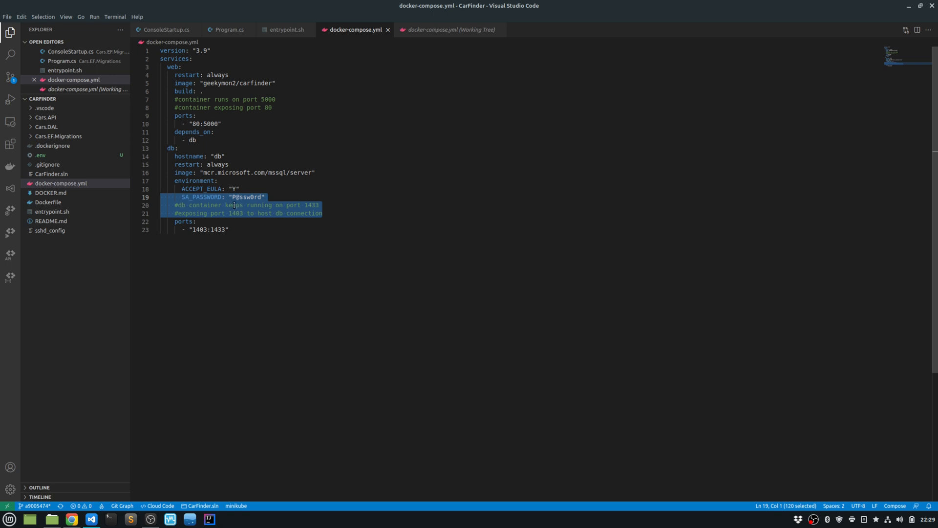
left_click(322, 214)
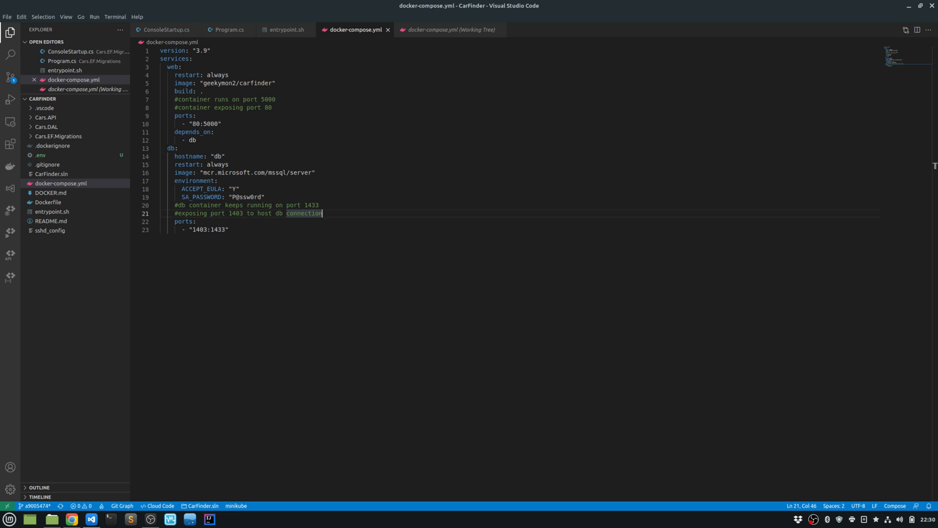
left_click(115, 17)
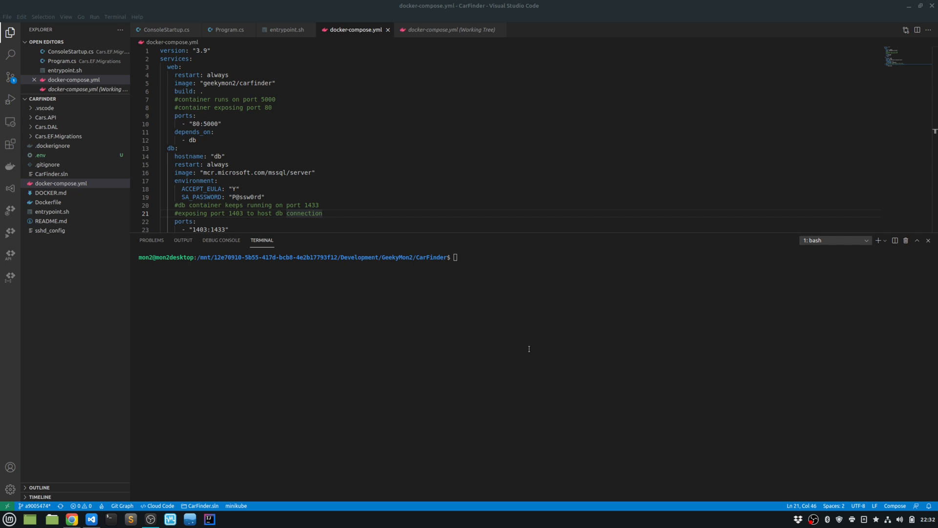
Rerun the docker build to tag geekymon2/carfinder:latest and review the db environment section
type("docker")
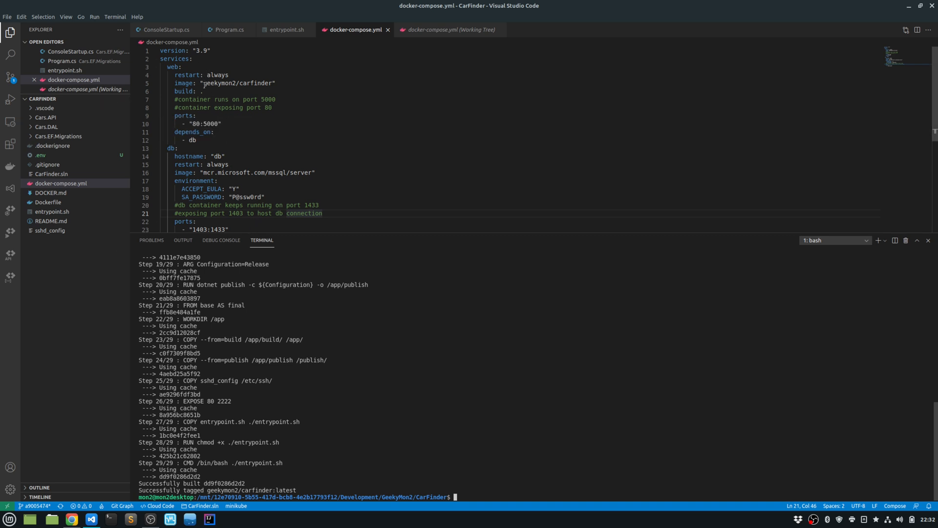
left_click(185, 91)
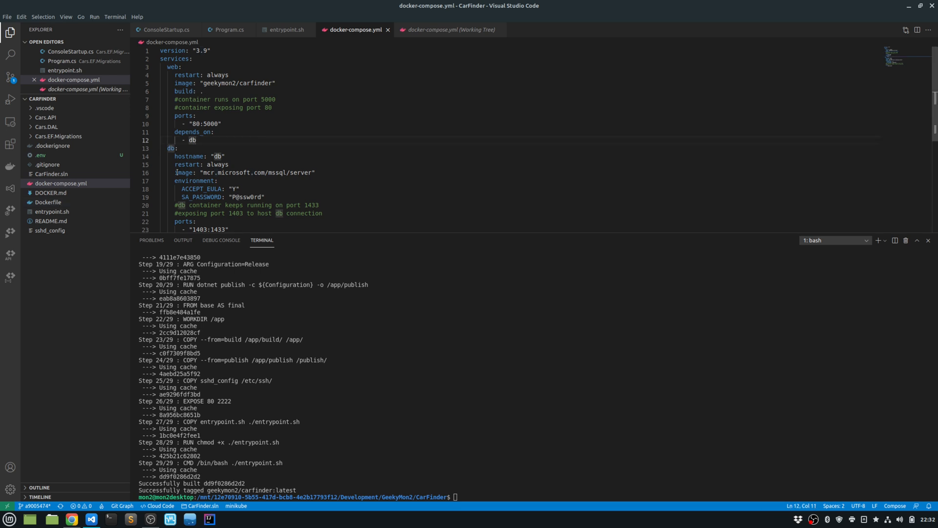
left_click(222, 180)
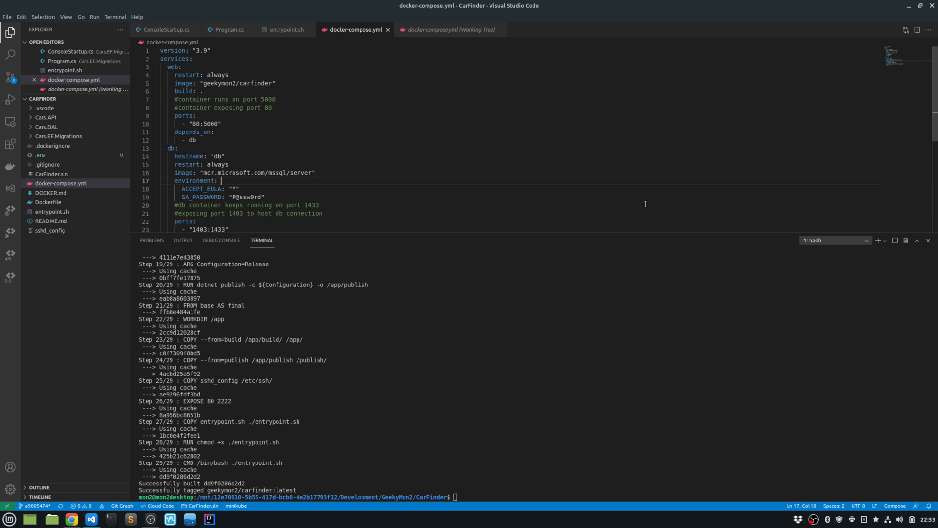
mouse_move(645, 204)
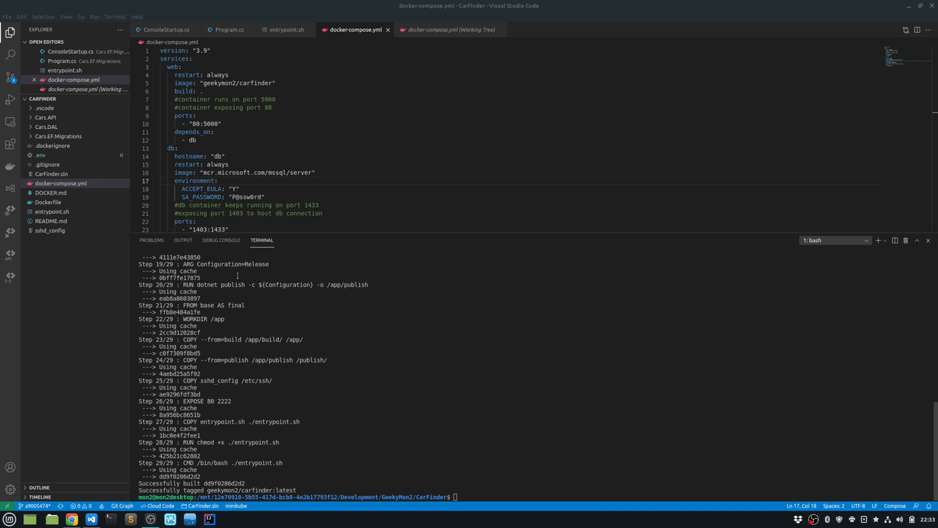
Run docker-compose build then docker-compose up and follow the SQL Server startup logs
type("docker-compose build")
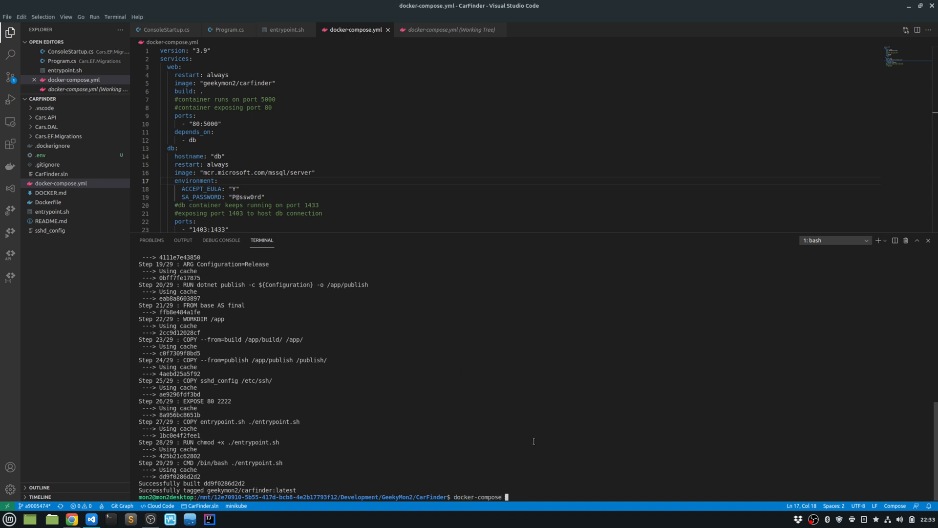
type("up")
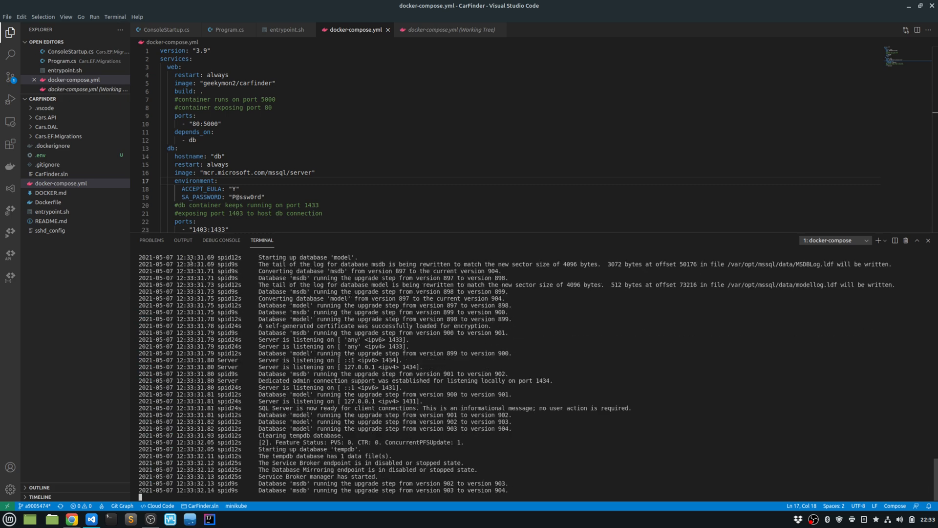
scroll("down", 3)
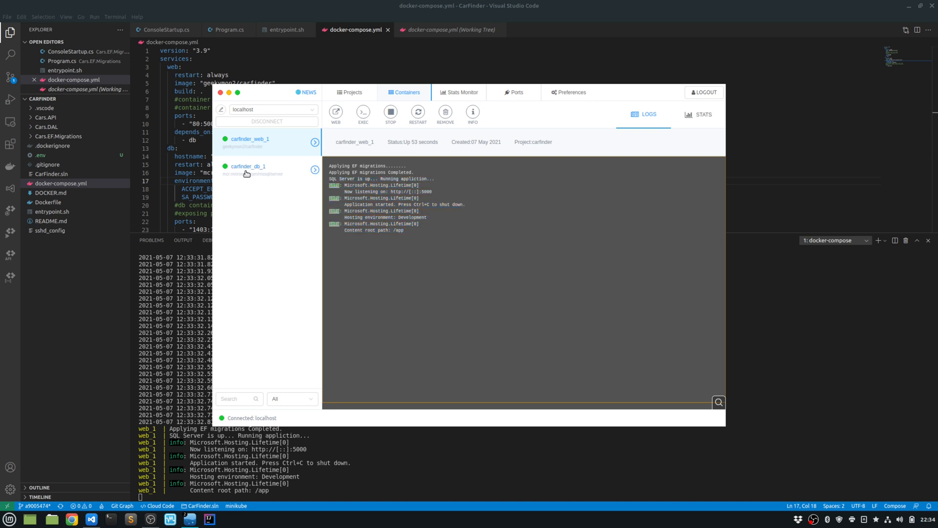
Select carfinder_db_1 in the Containers list to view its SQL Server logs
left_click(247, 166)
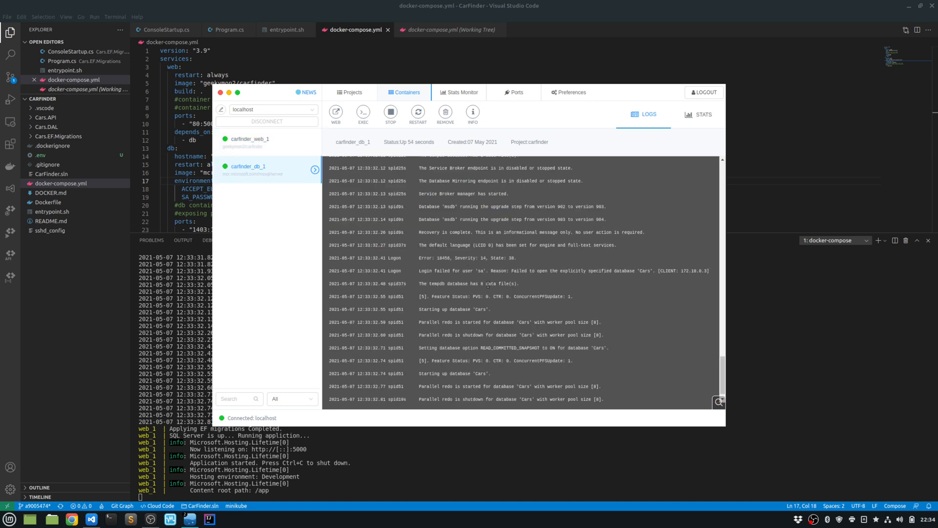